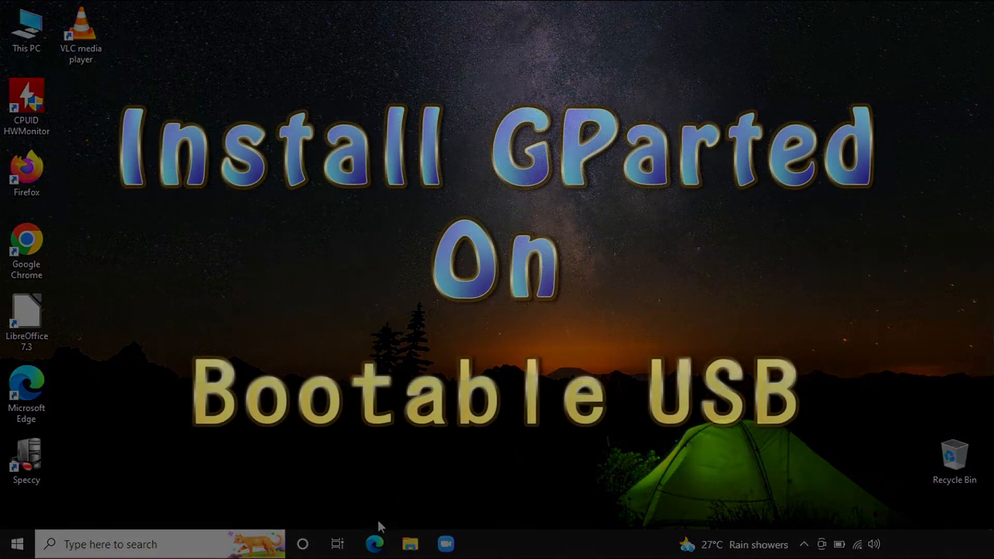
mouse_move(376, 544)
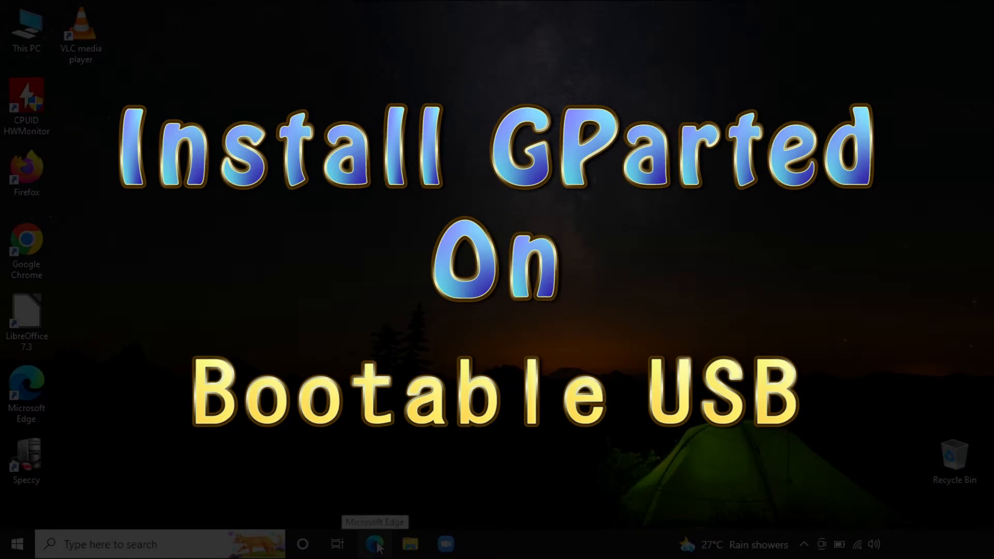
Step: Launch Edge and search for gparted to reach the official GParted site
left_click(375, 544)
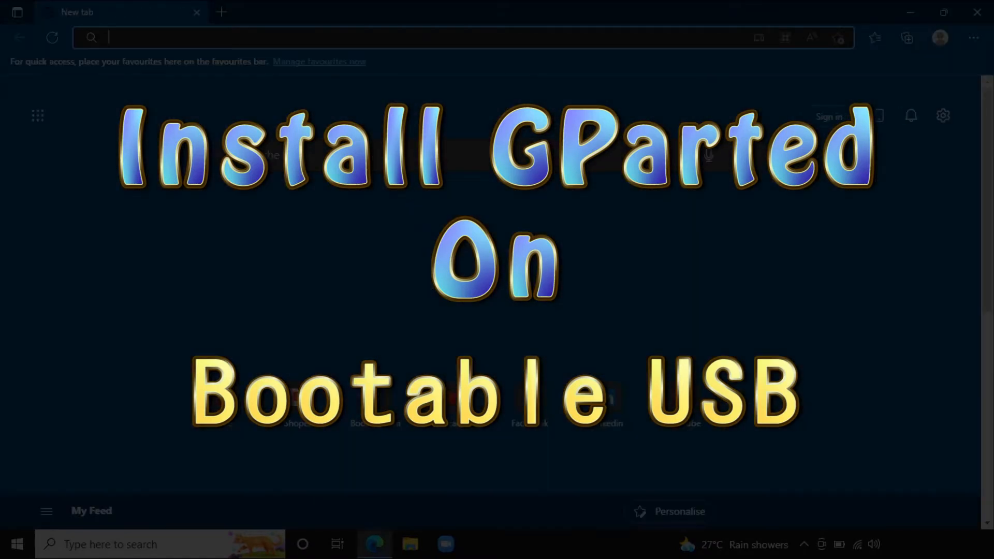
type("gparted.org")
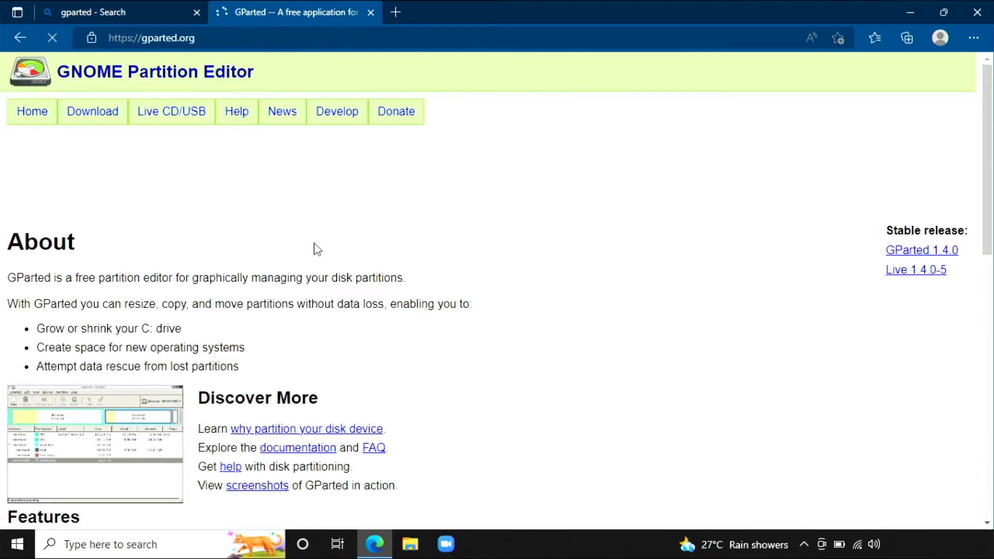
Step: From the GParted downloads page, request gparted-live-1.4.0-5-amd64.iso and dismiss the empty USB folder window
left_click(92, 111)
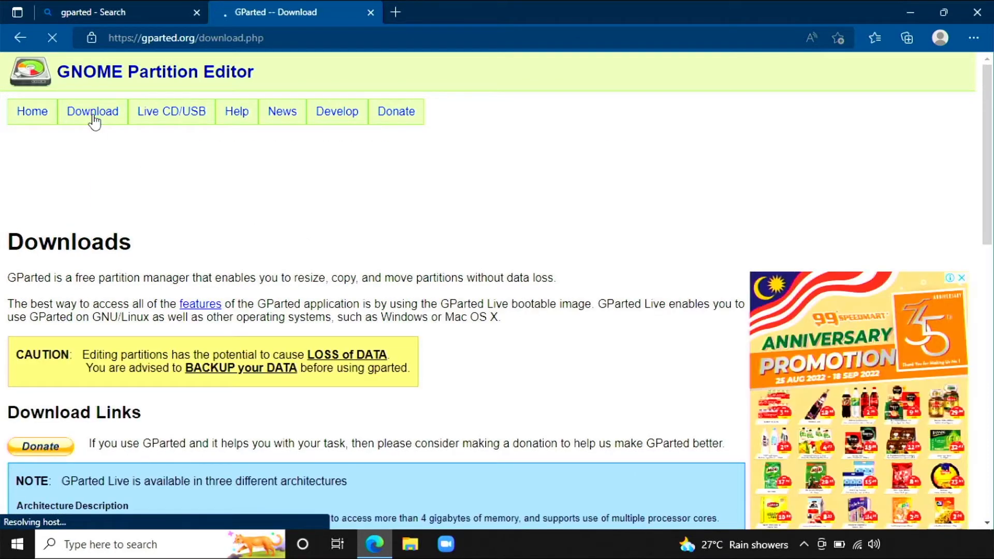
scroll("down", 3)
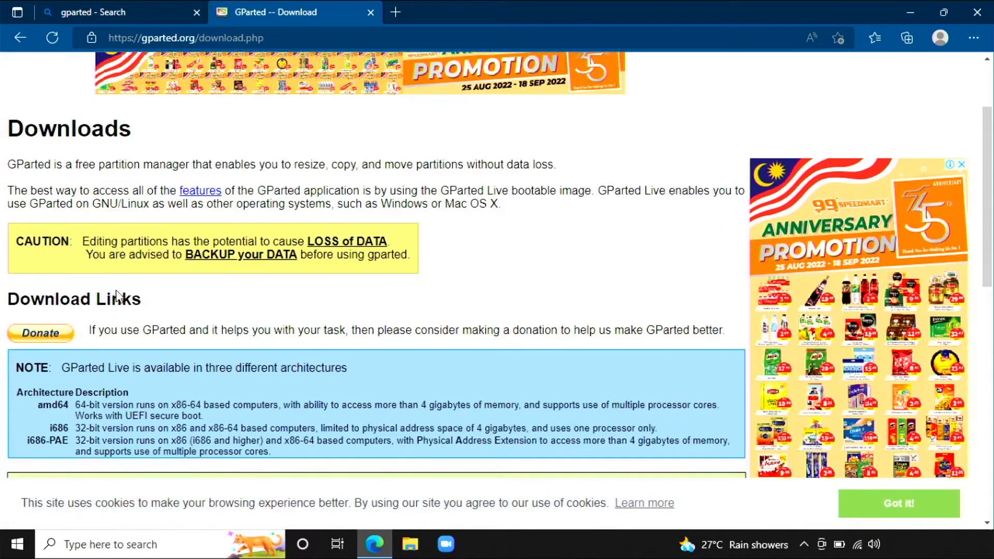
scroll("down", 3)
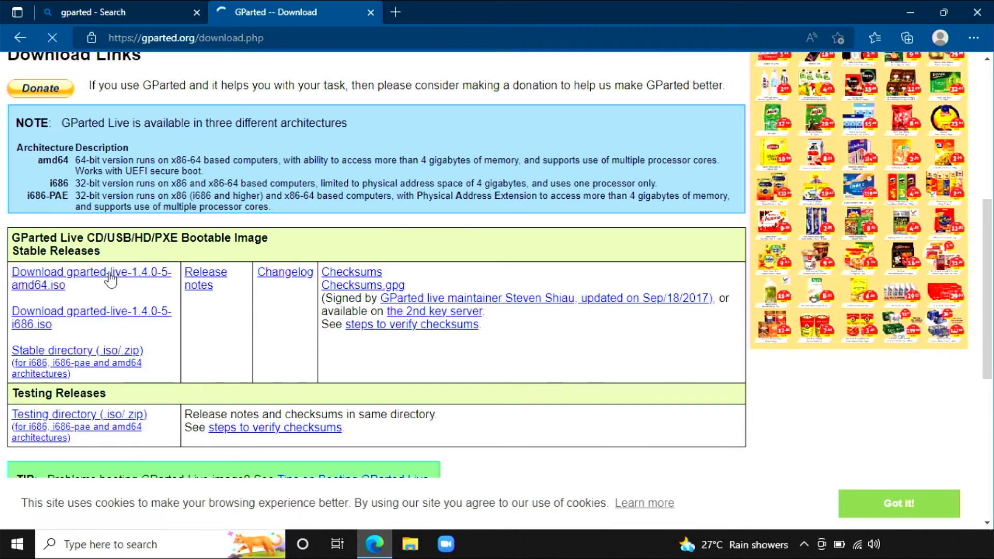
left_click(91, 278)
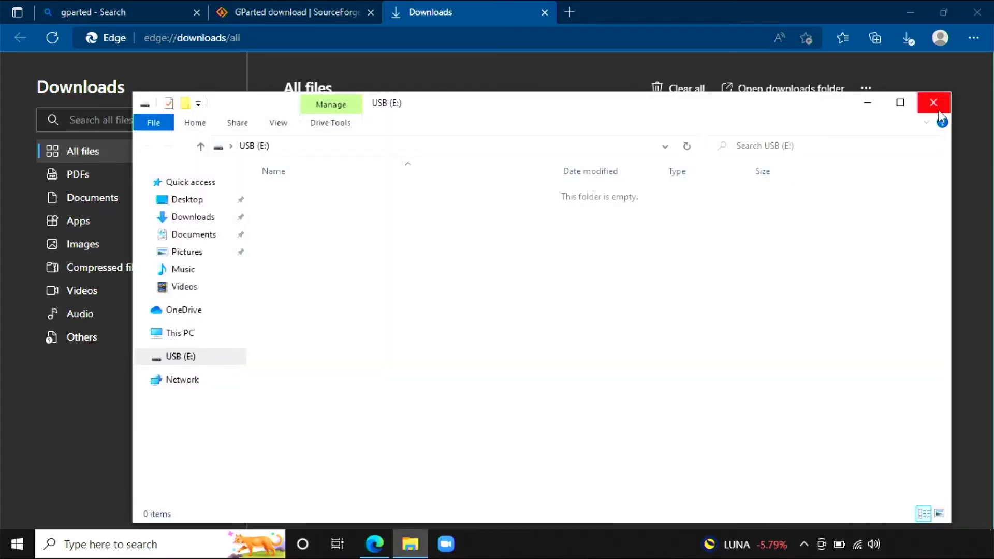
left_click(933, 102)
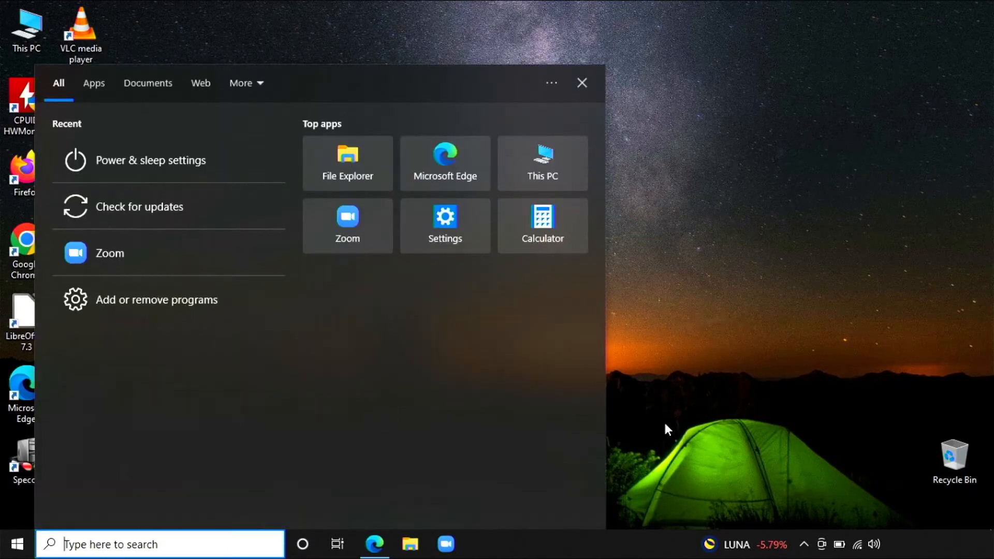
Step: Launch Rufus from Start search with the 64 GB USB drive detected as the target device
type("rufus")
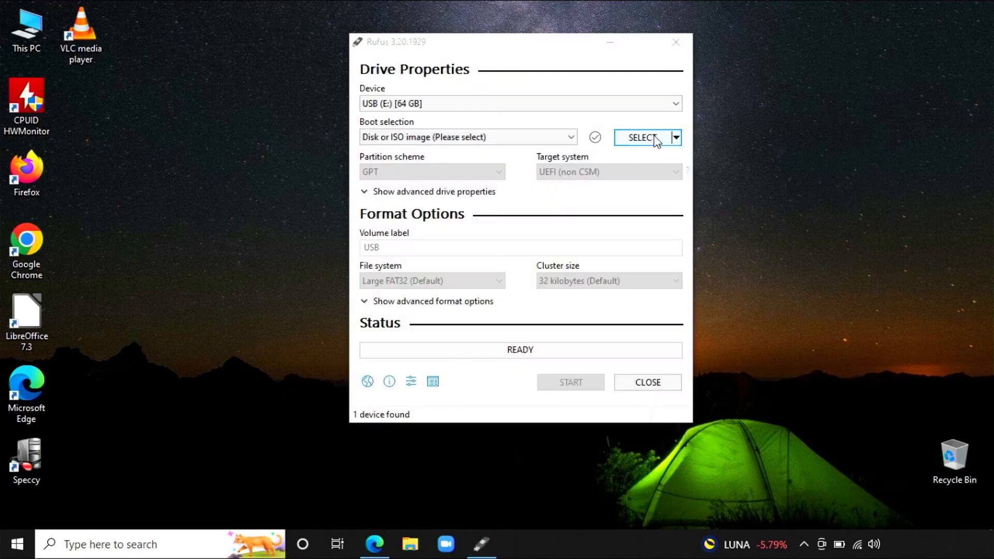
Step: Select gparted-live-1.4.0-5-amd64.iso from Downloads as Rufus's boot image
left_click(643, 138)
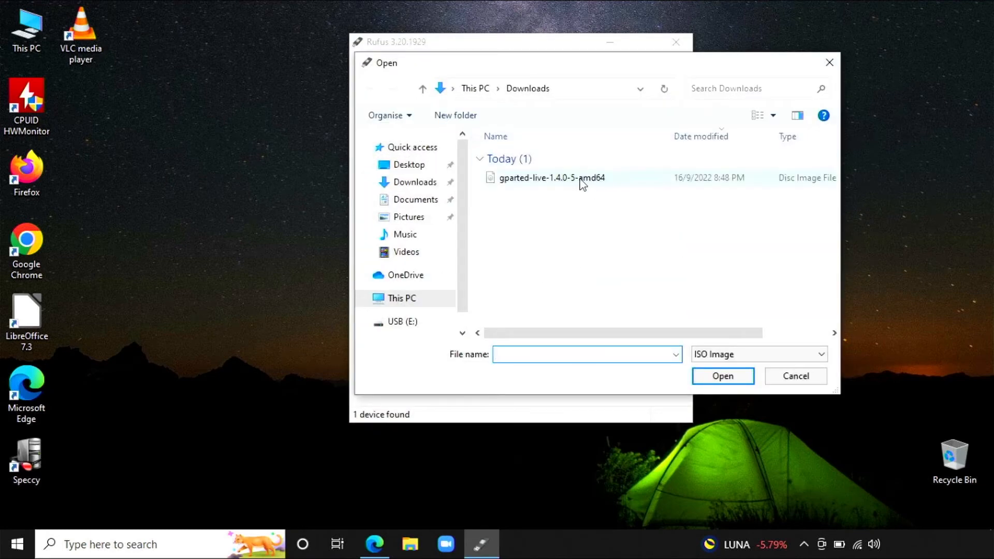
double_click(551, 177)
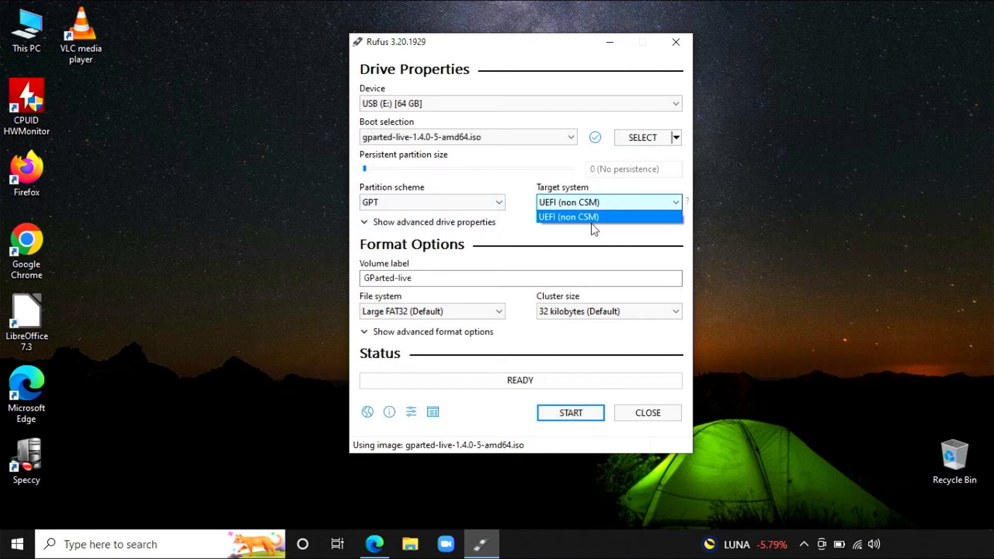
Step: Keep UEFI (non CSM) target, start writing the image and confirm erasing the USB drive's data
left_click(607, 217)
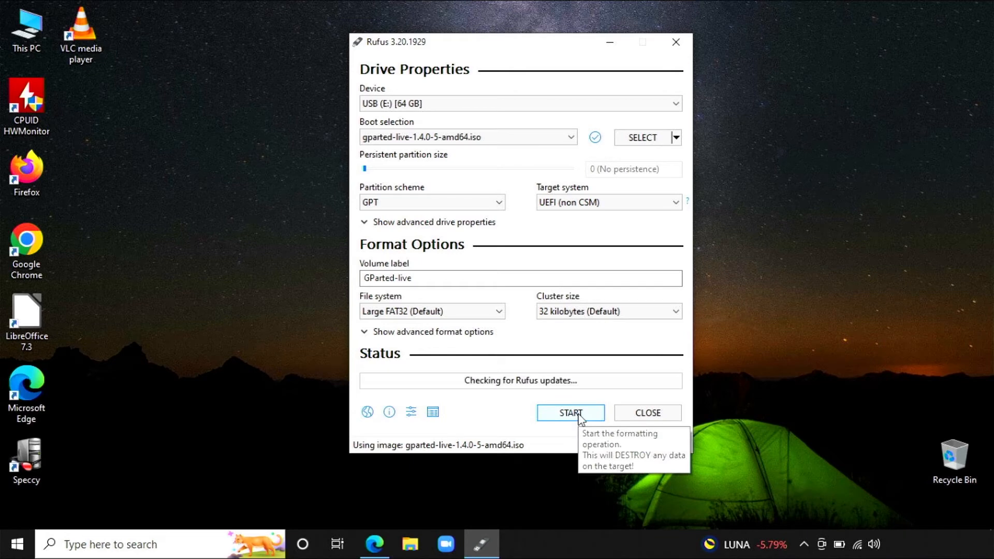
left_click(570, 413)
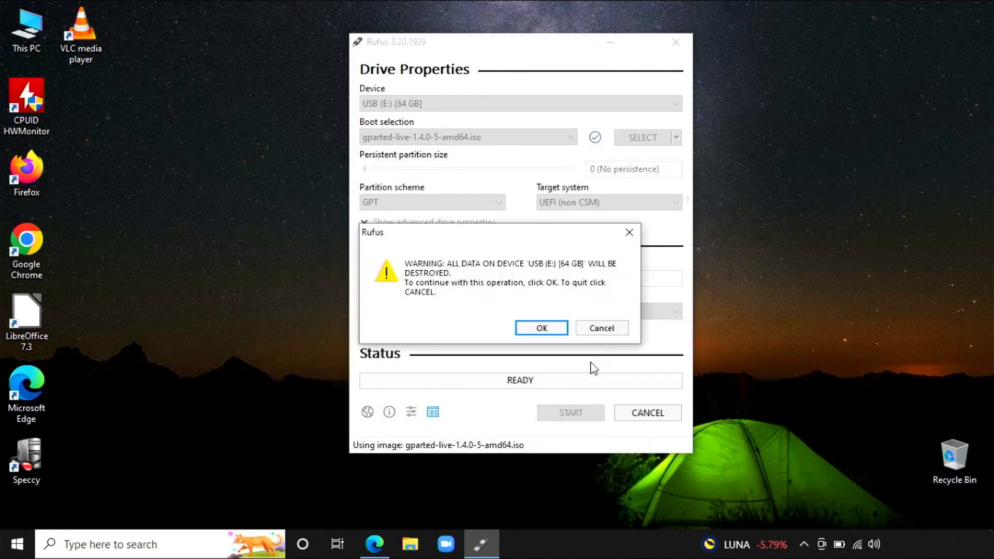
left_click(541, 328)
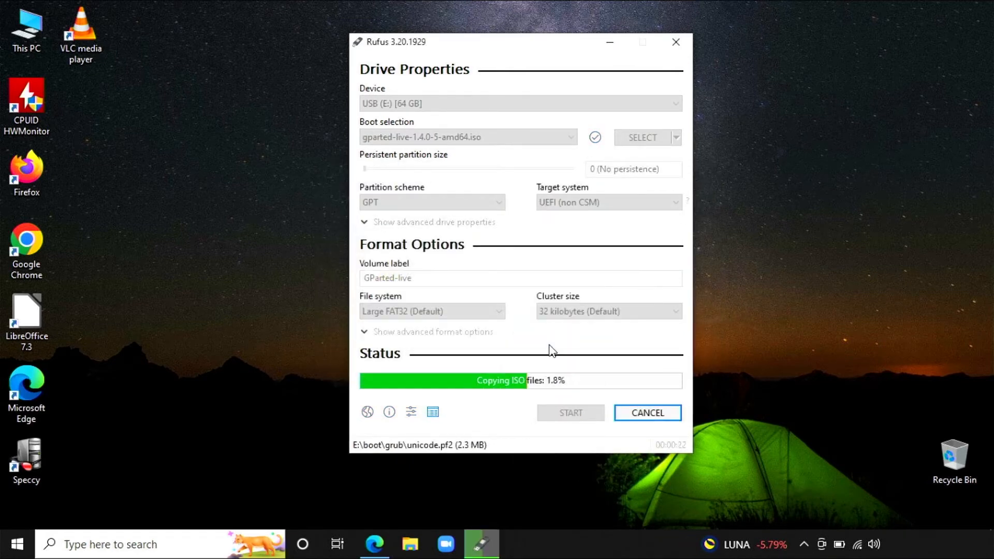